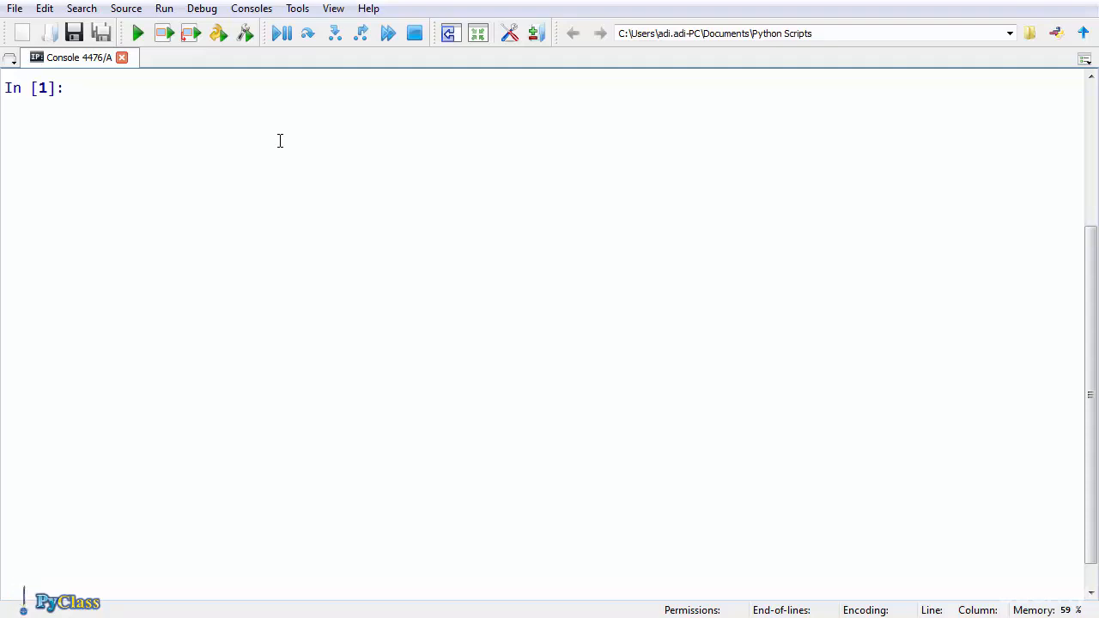
Assign filelist=[2015,2017,2019] and echo it to show the three years.
type("filelist=")
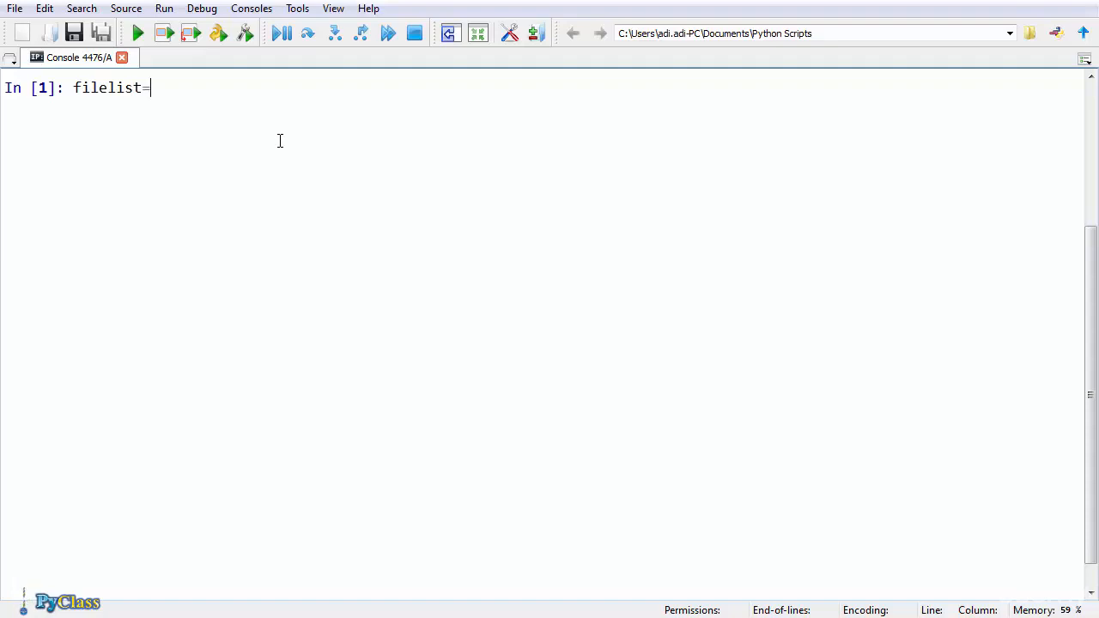
type("[2015,]")
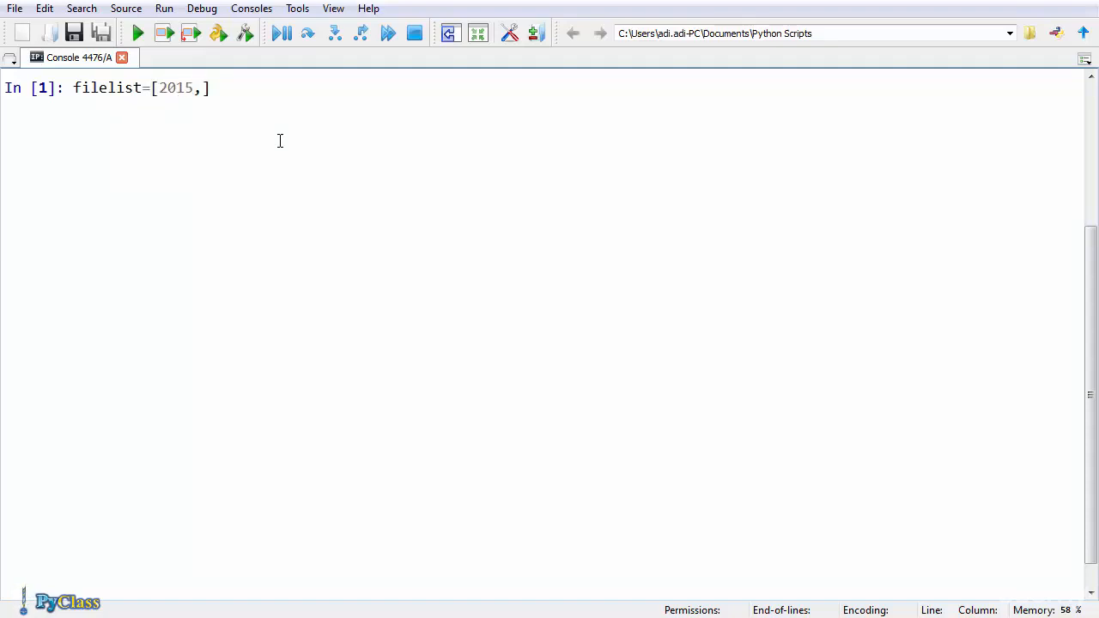
type("2017,20")
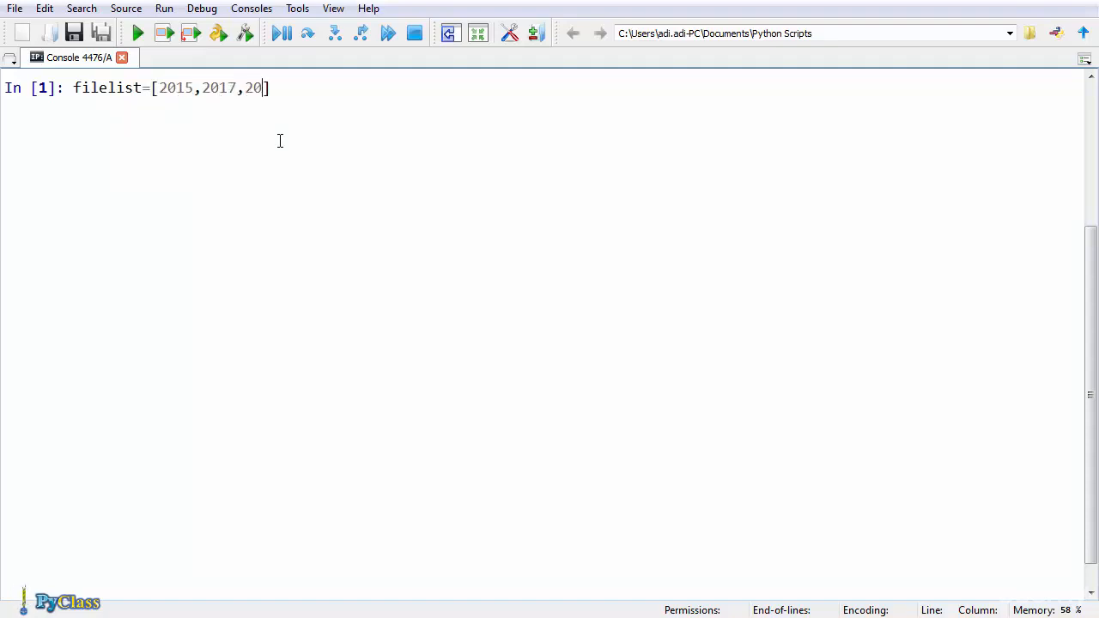
type("19")
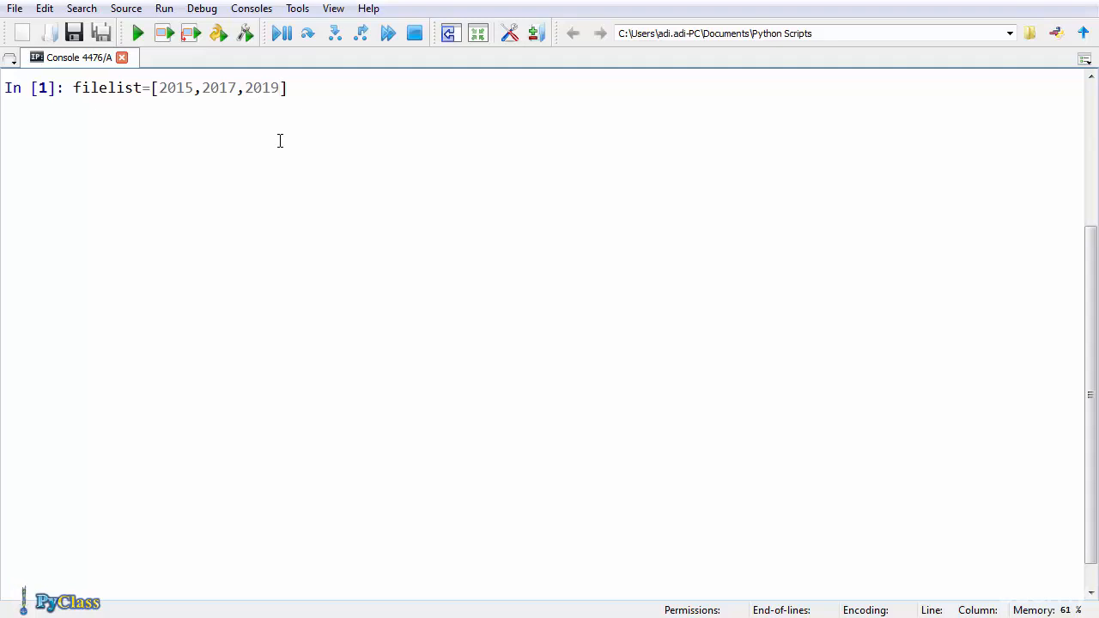
key("enter")
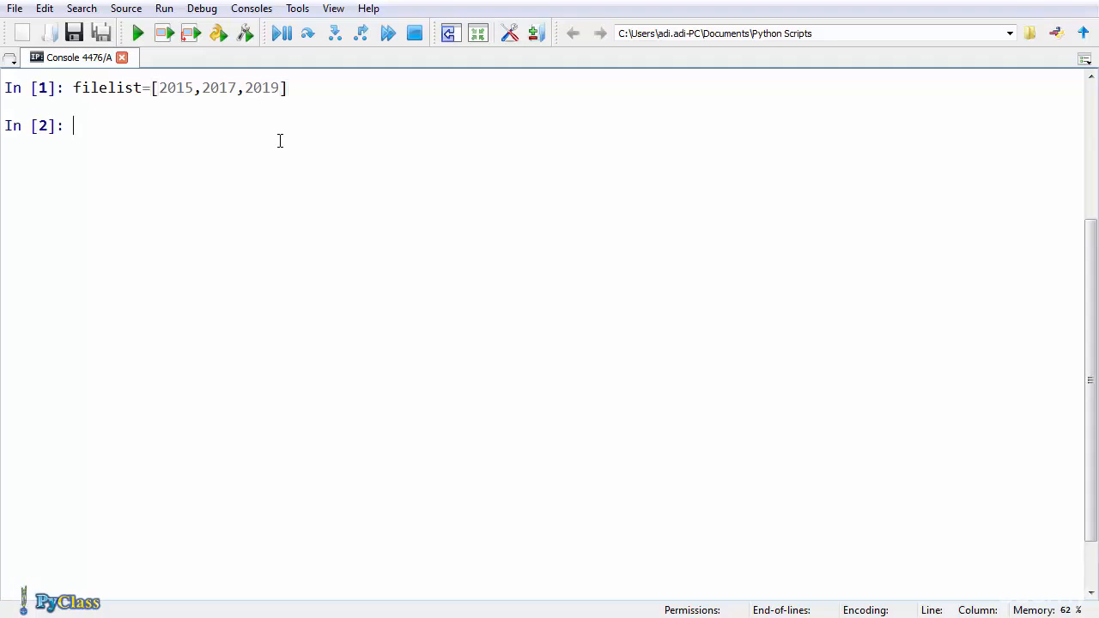
type("filelist")
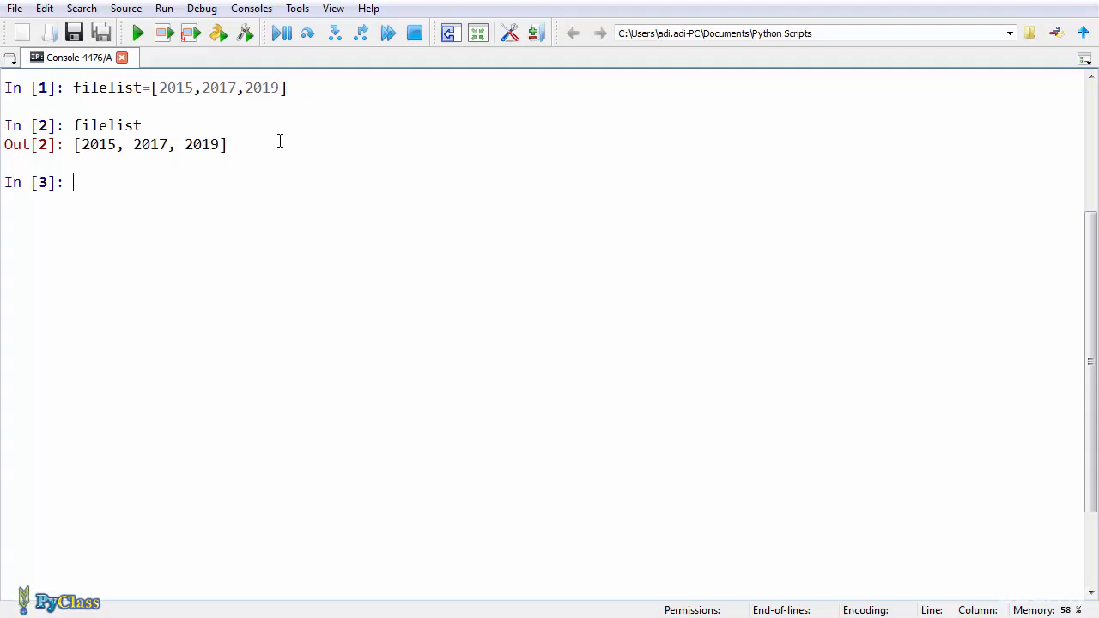
Append 2021 with filelist.append(2021) and redisplay the four-item list.
type("filelist.")
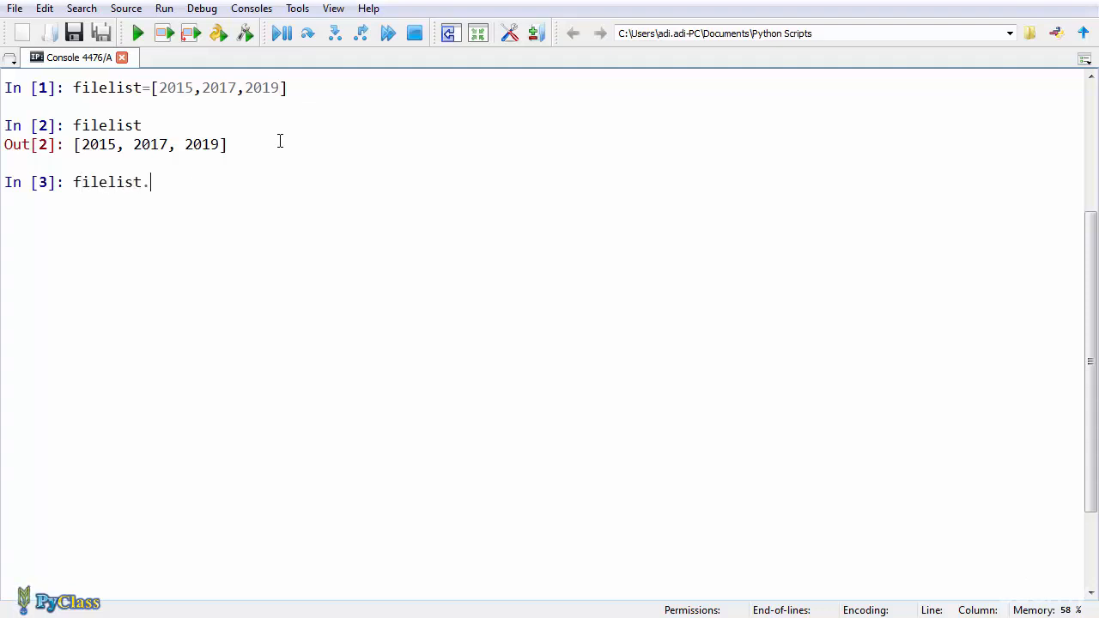
type("append()")
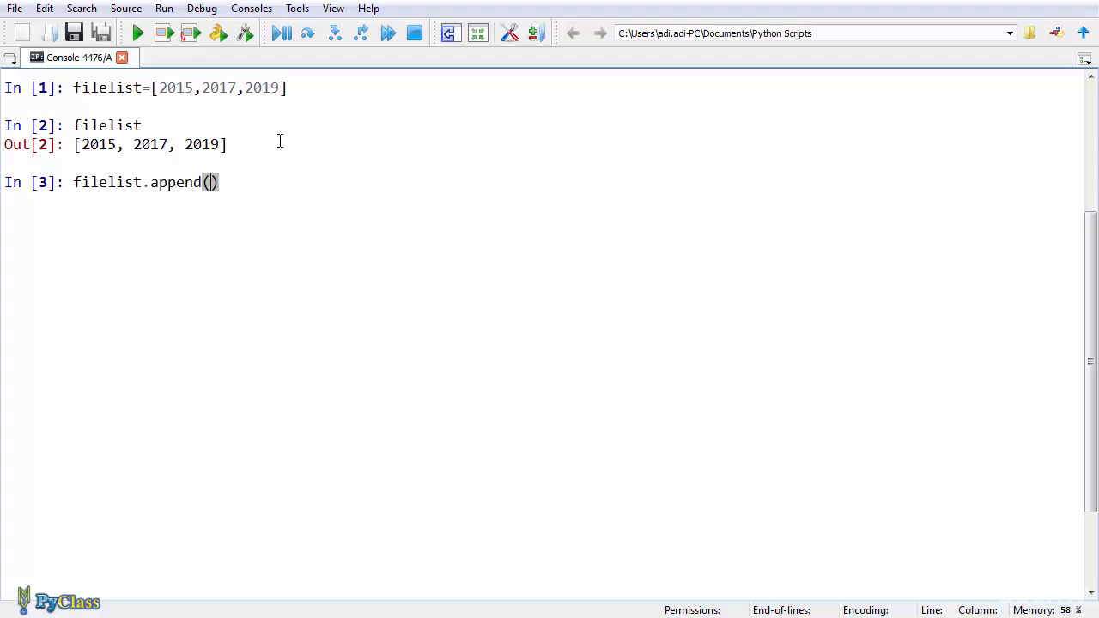
type("2021")
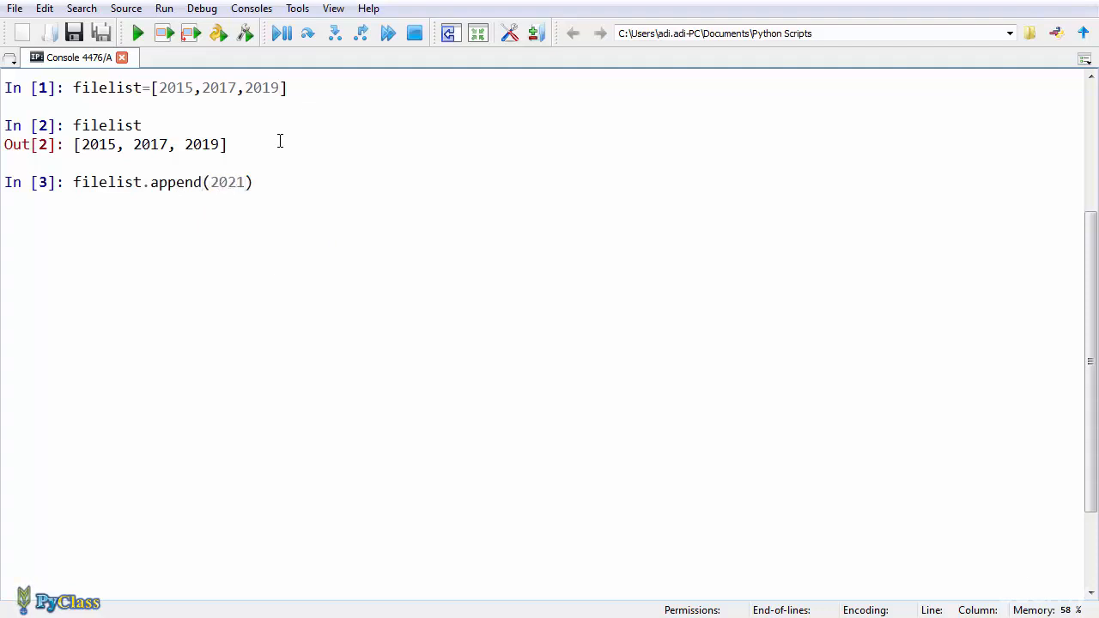
type("filelist")
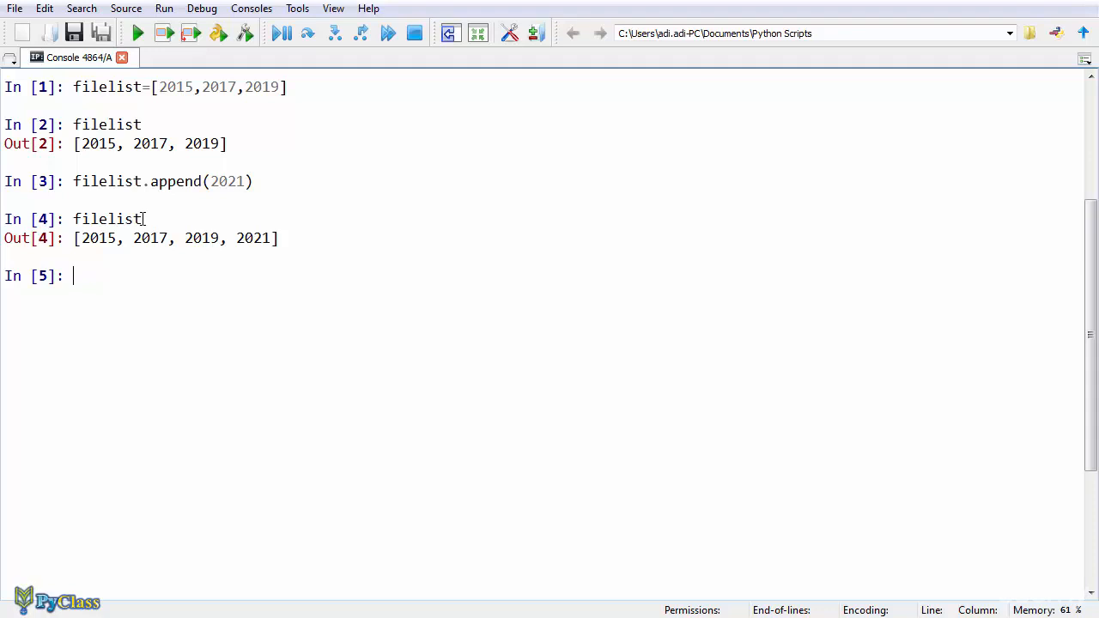
Evaluate filelist[1] giving 2017, then filelist[1]-2000 giving 17.
type("fi")
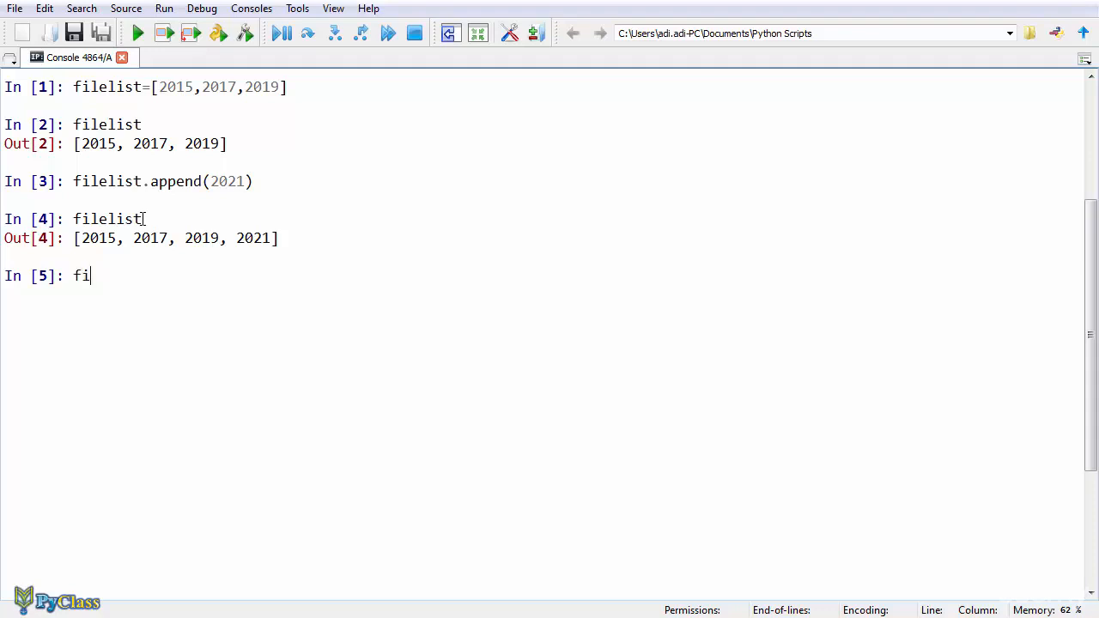
type("lelist")
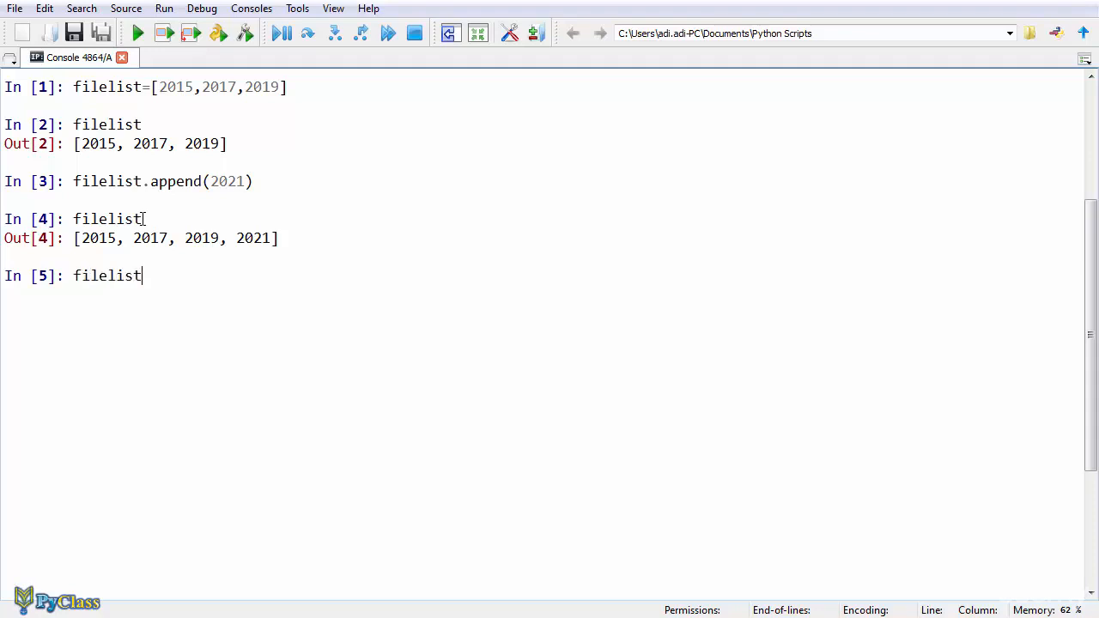
type("[]")
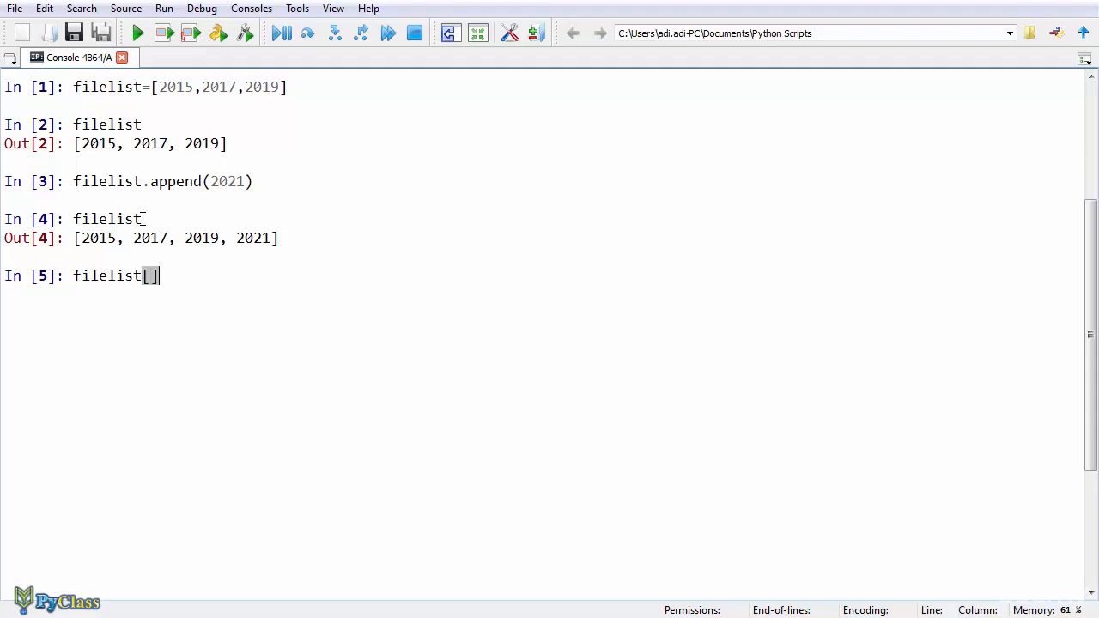
type("1")
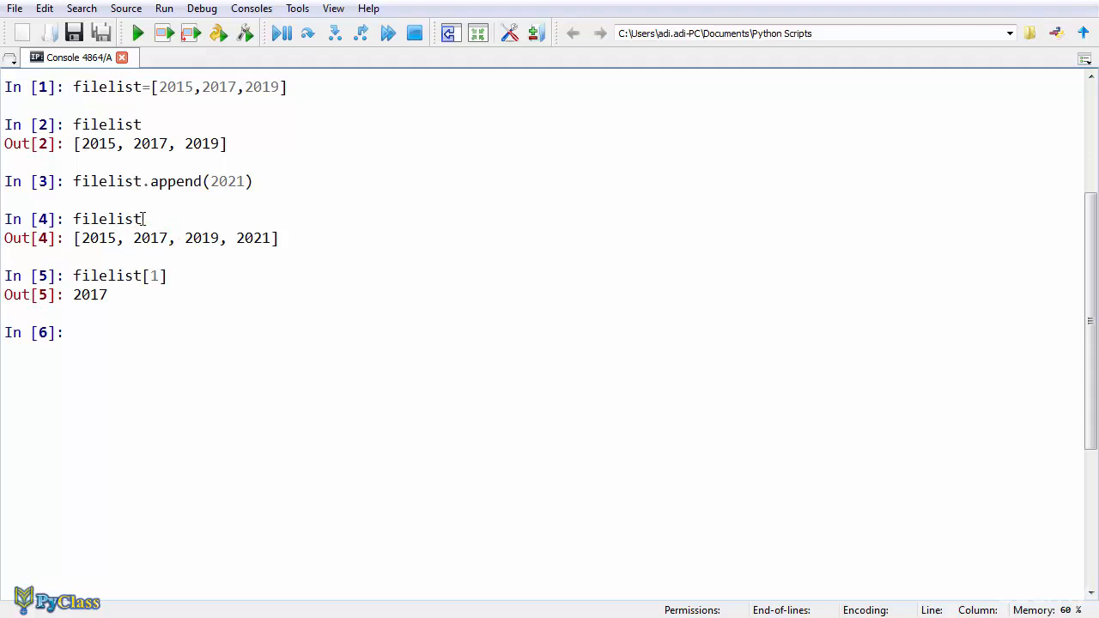
type("filelist[1]-2000")
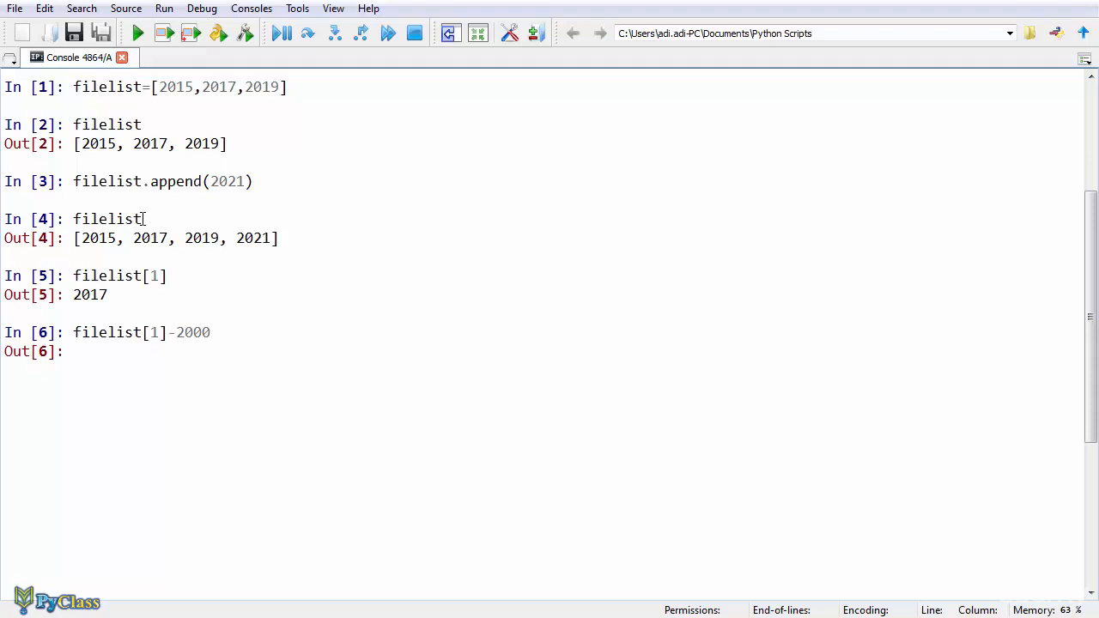
key("Enter")
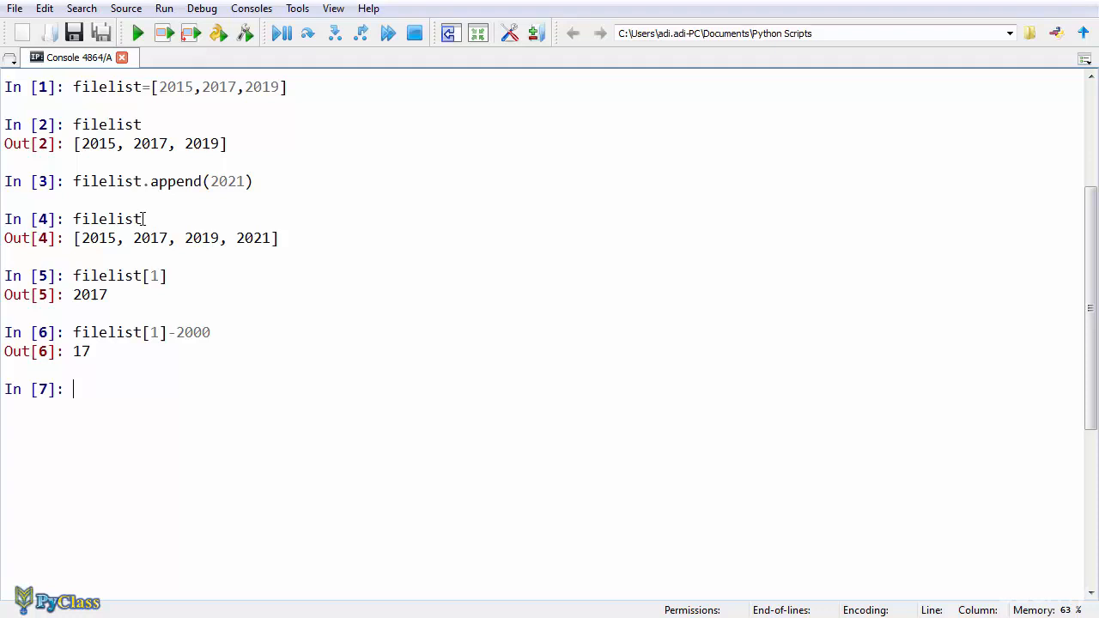
Declare filetuple=(2015,2017,2019) in the console.
type("filetu")
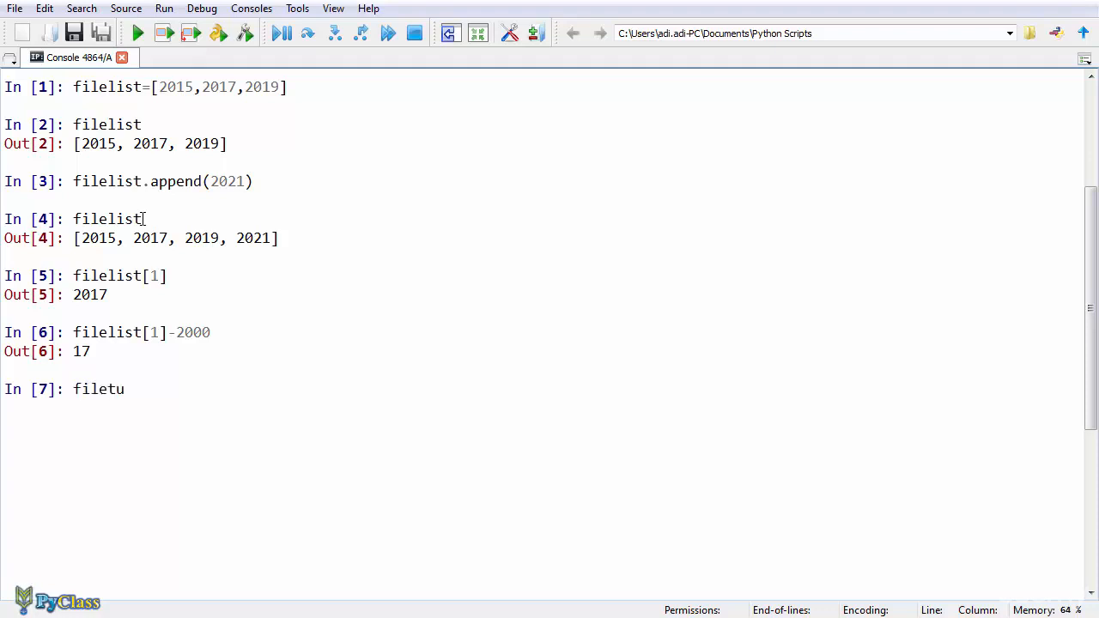
type("ple=")
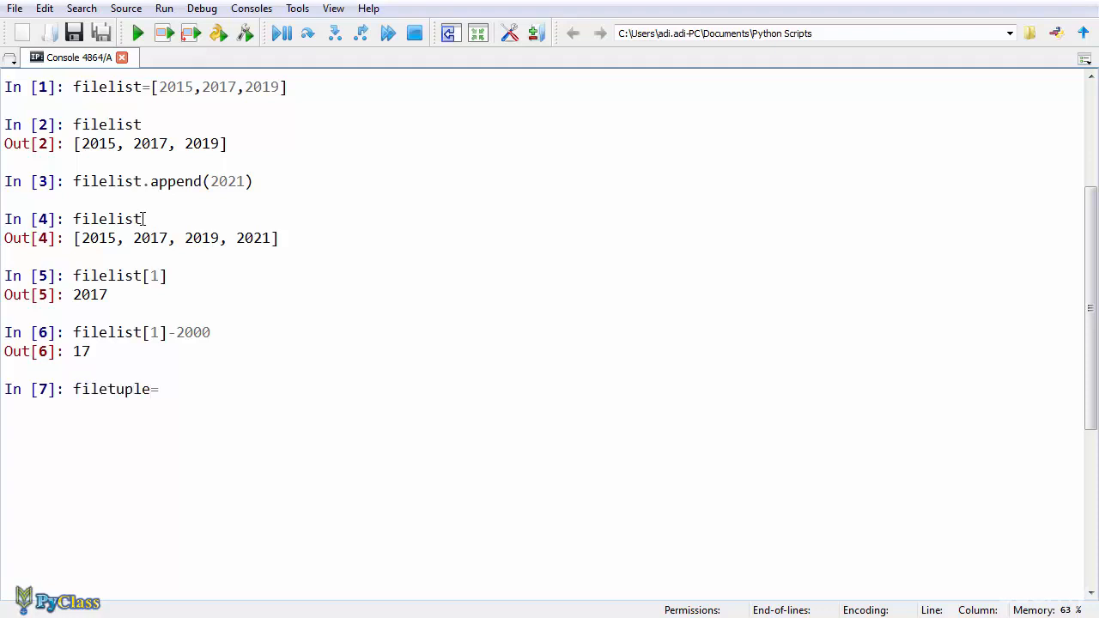
type("()")
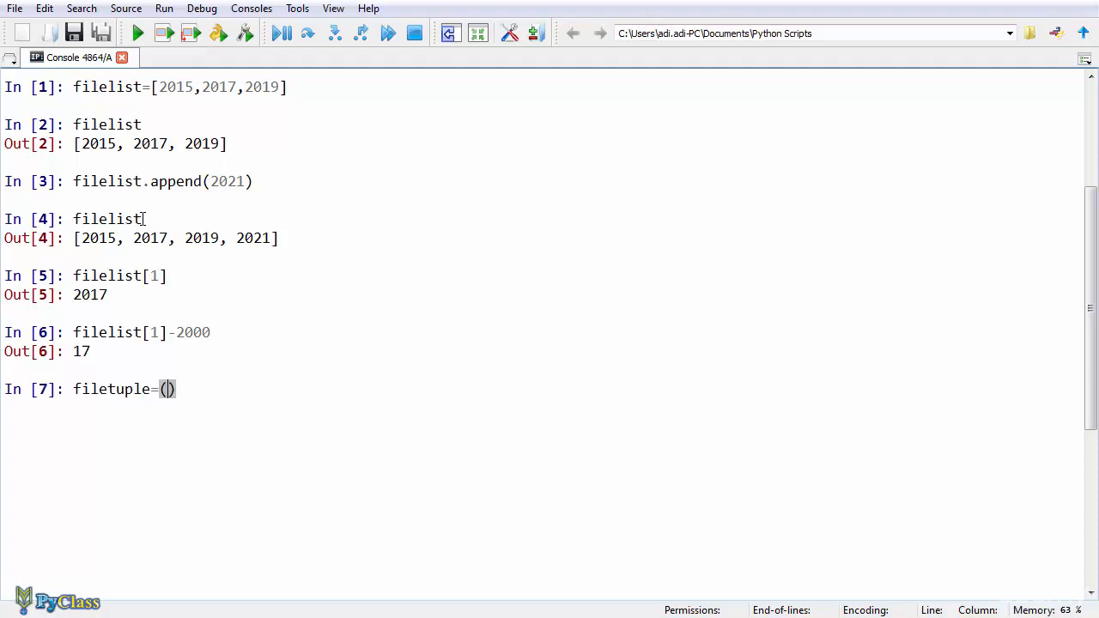
type("2015,")
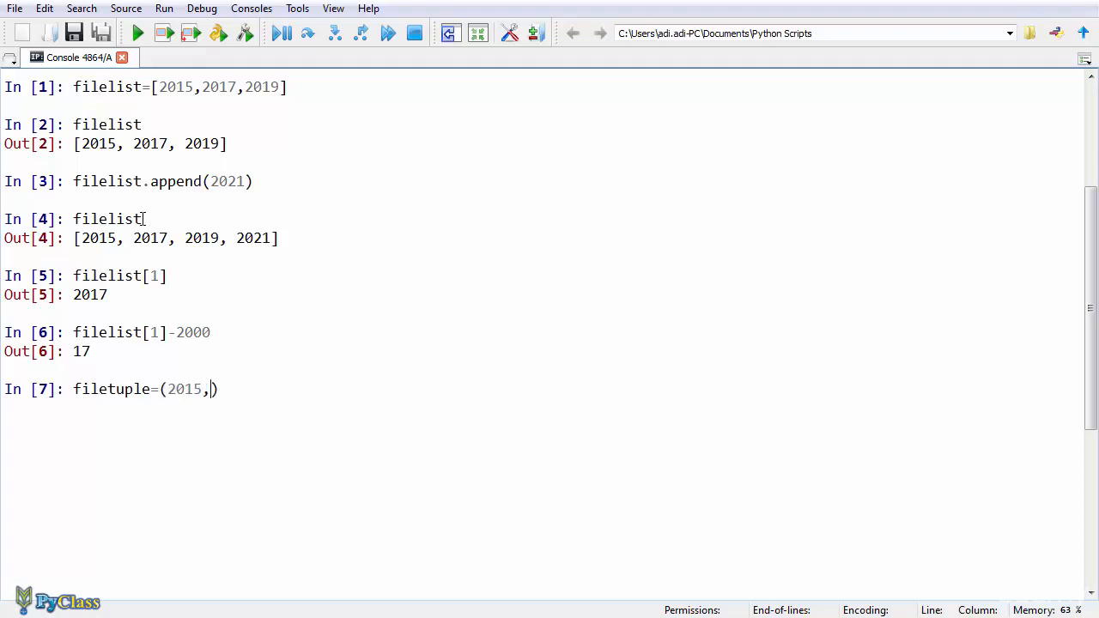
type("2017,")
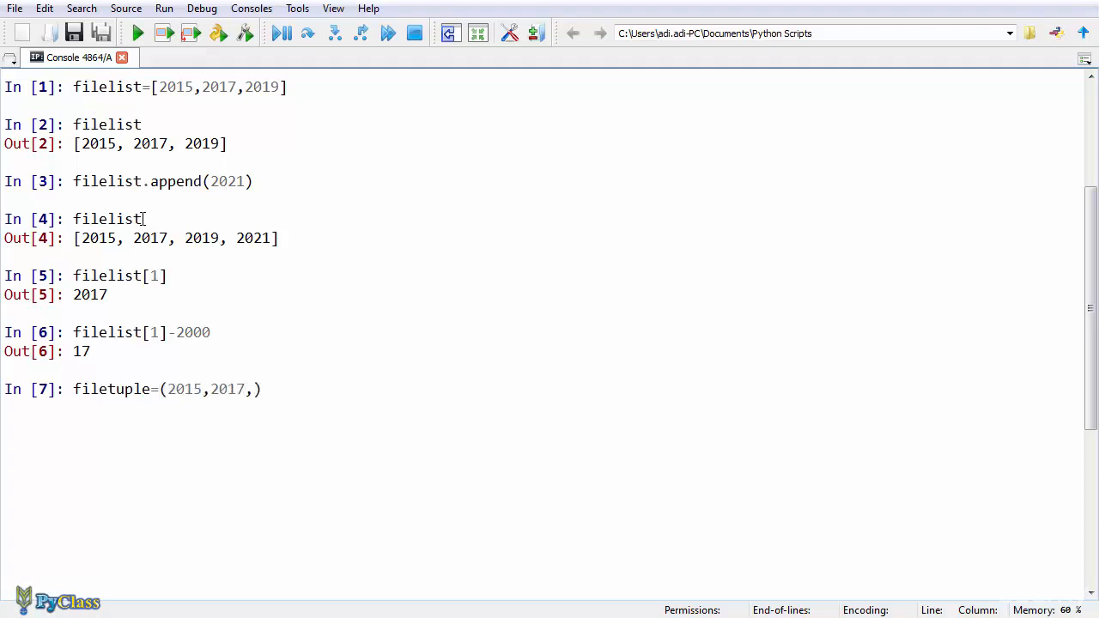
type("2019")
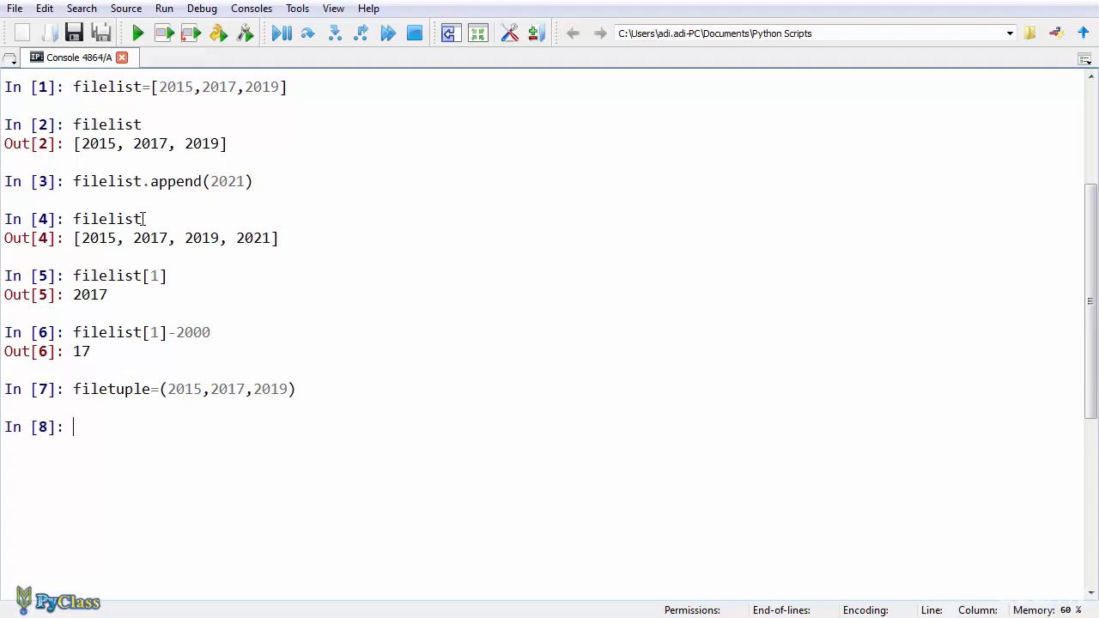
type("fil")
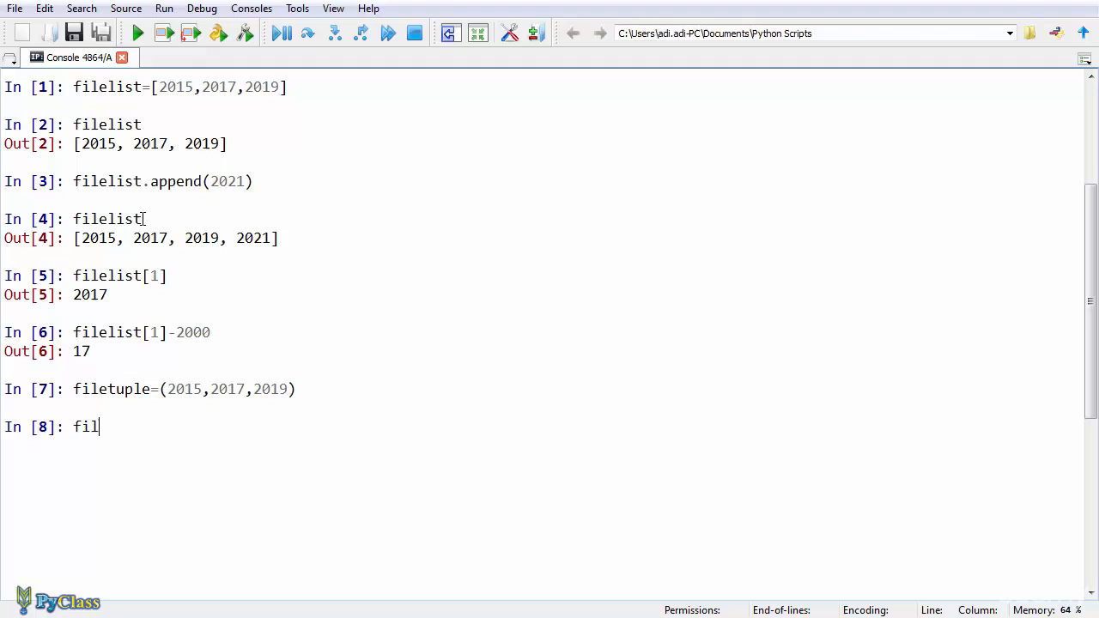